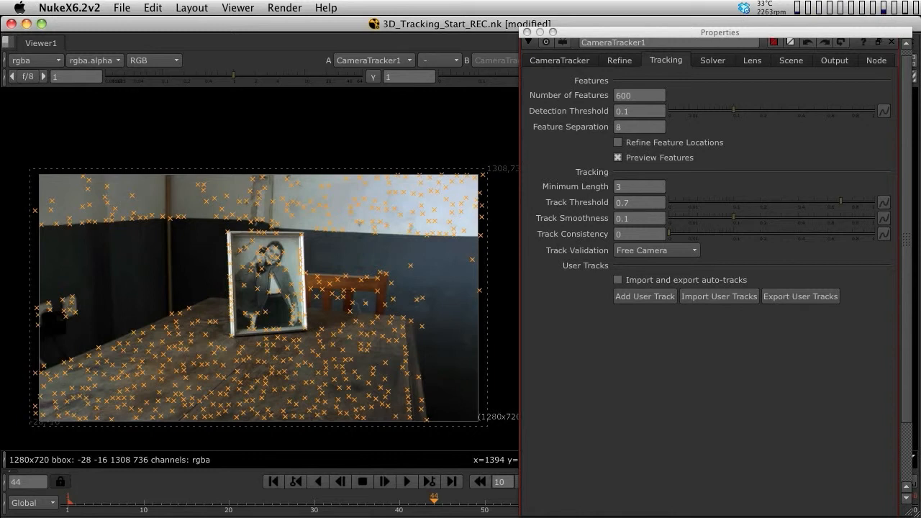
Step: Run Track Features on the clip, then Solve Camera in CameraTracker
left_click(559, 60)
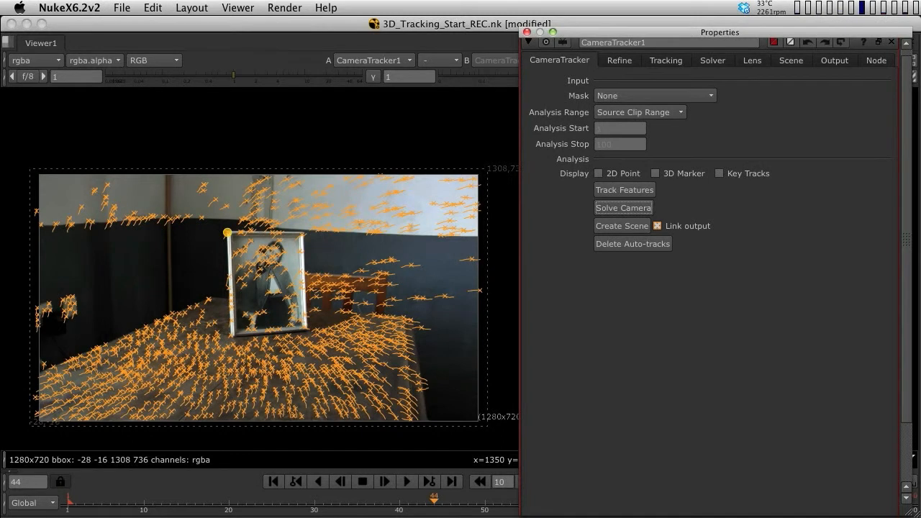
left_click(622, 207)
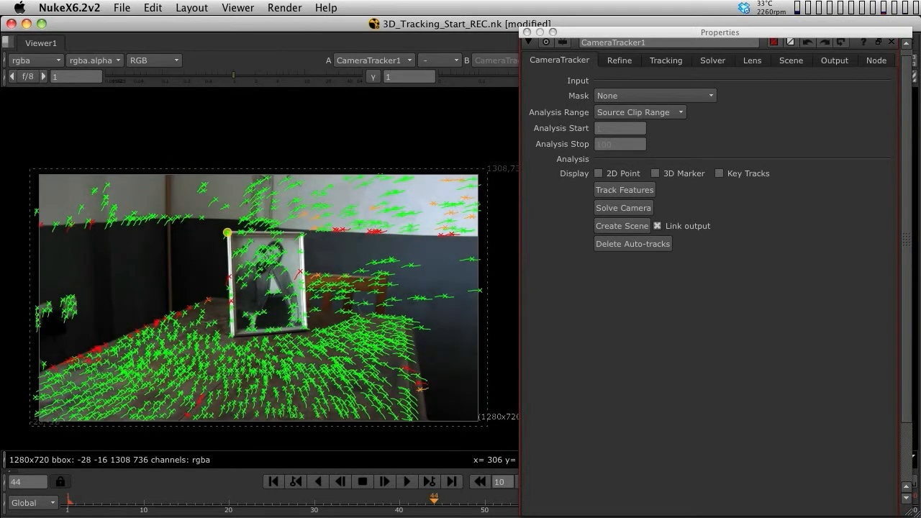
Step: Switch the viewer mode to 3D to see the solved point cloud
left_click(759, 60)
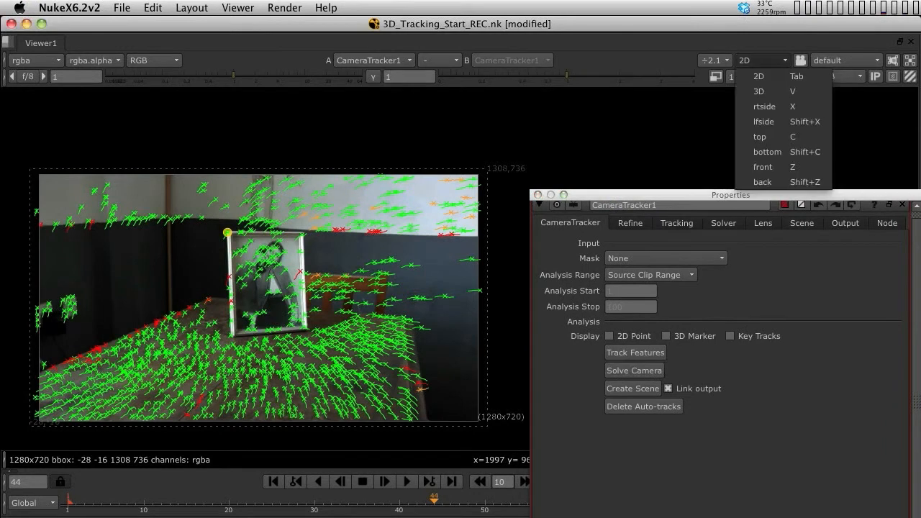
left_click(759, 92)
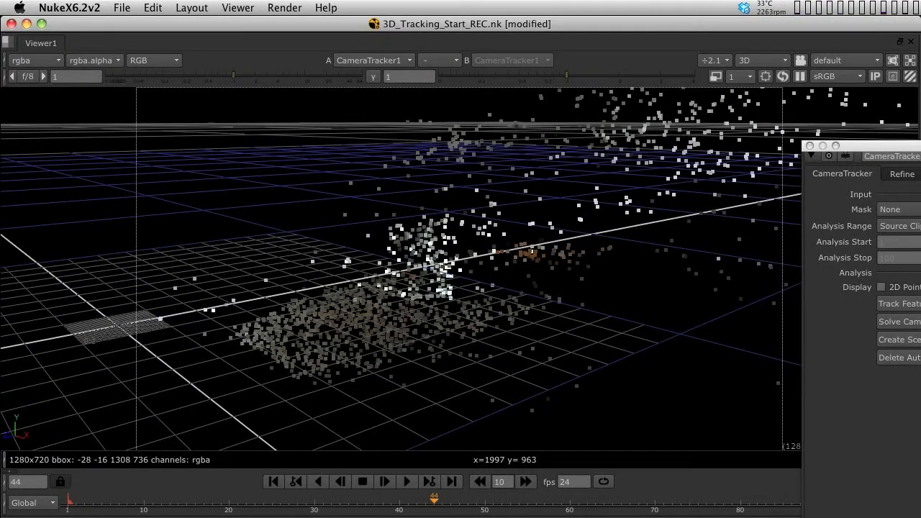
Step: Return the viewer to 2D and open CameraTracker1's Refine tab
left_click(759, 60)
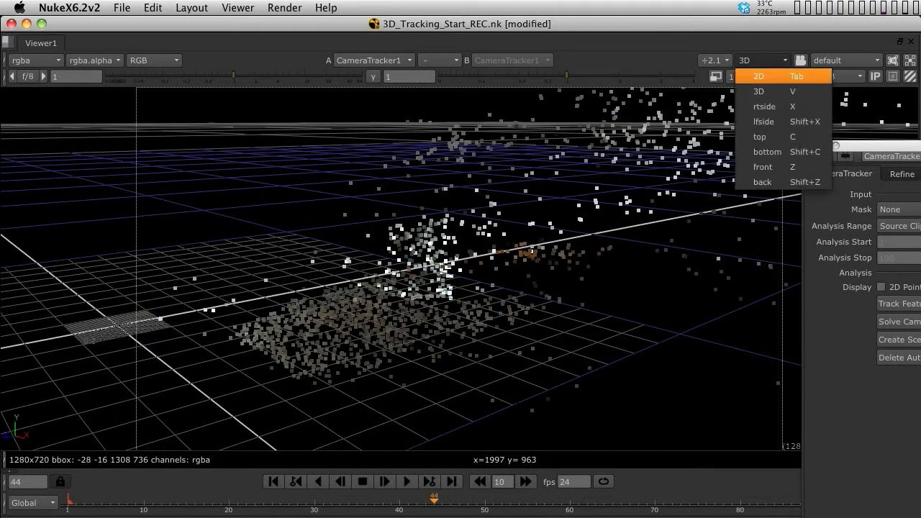
left_click(758, 76)
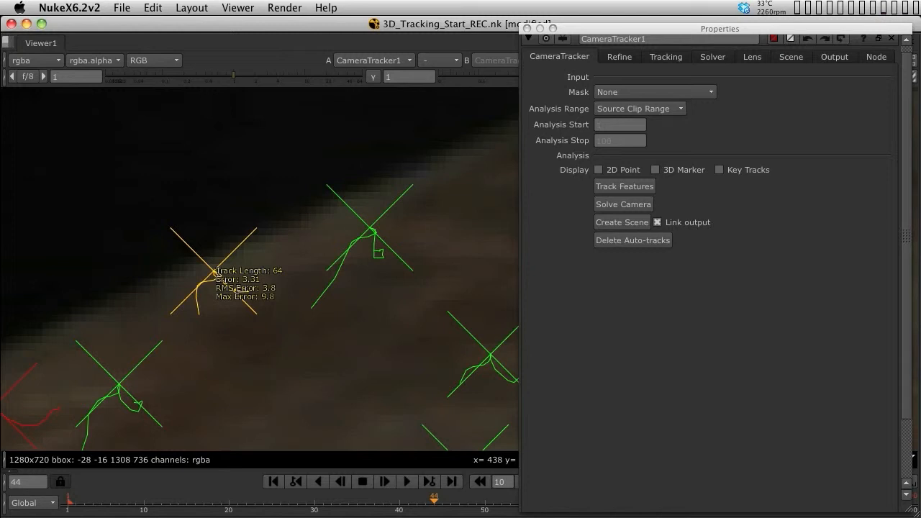
left_click(619, 56)
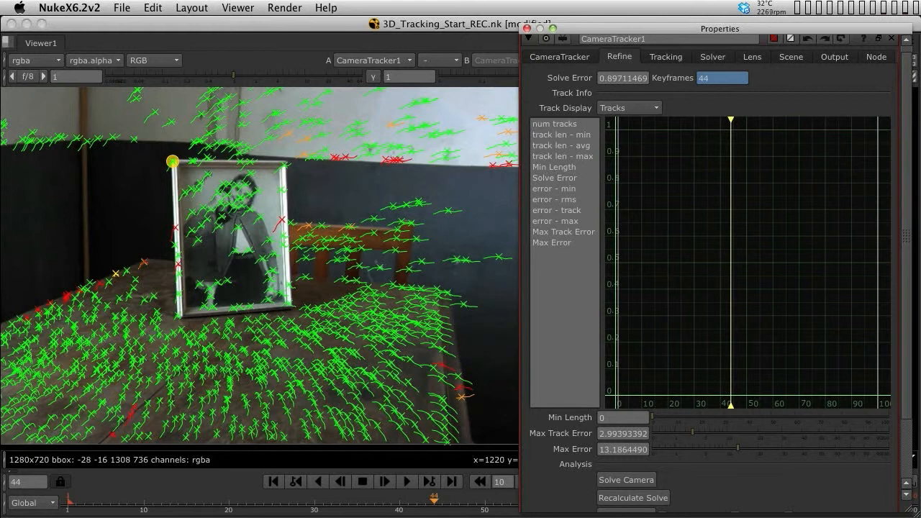
Step: Plot the track len - avg, error, Max Error and num tracks curves
left_click(563, 145)
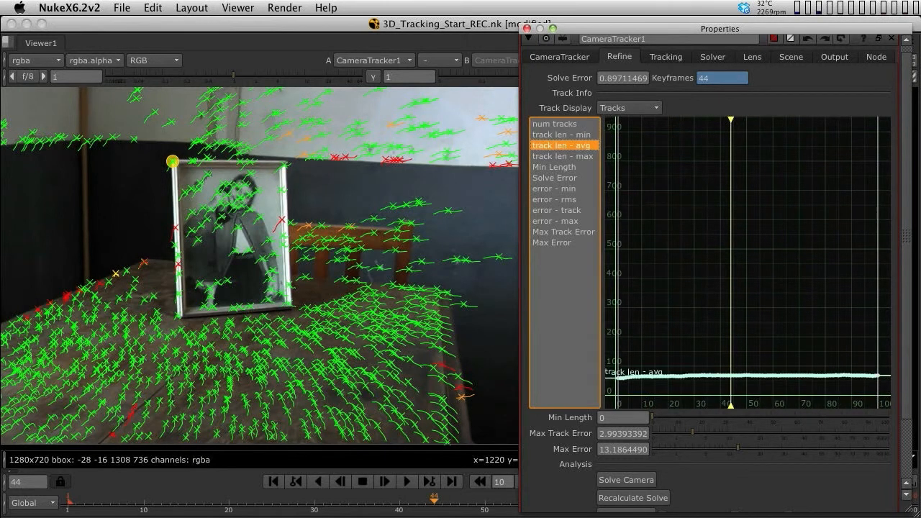
left_click(555, 221)
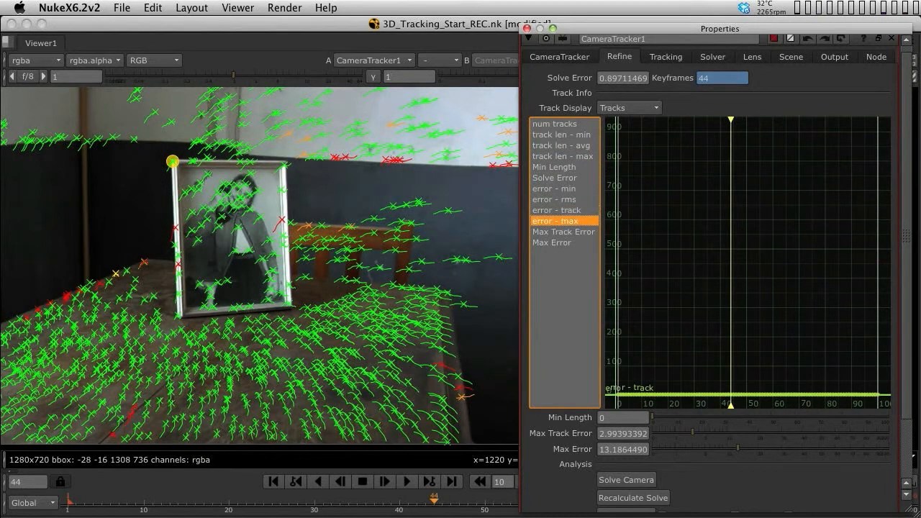
left_click(552, 242)
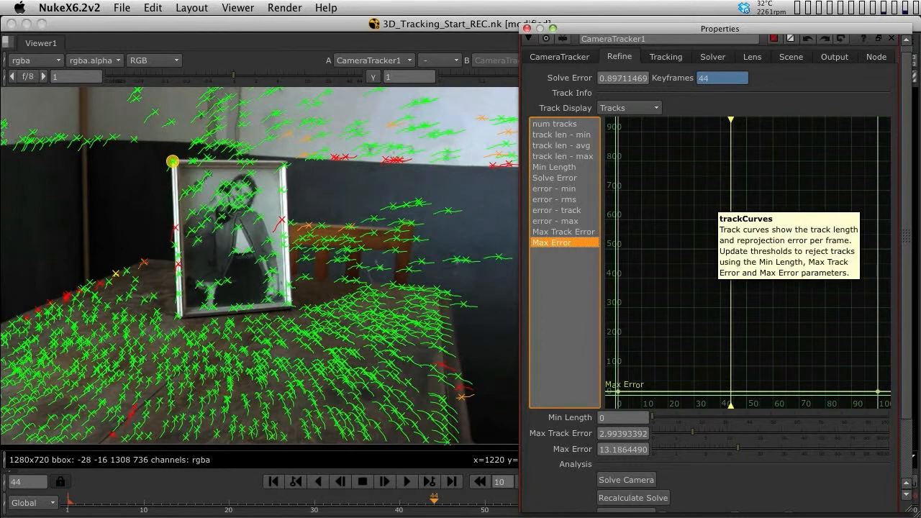
left_click(554, 123)
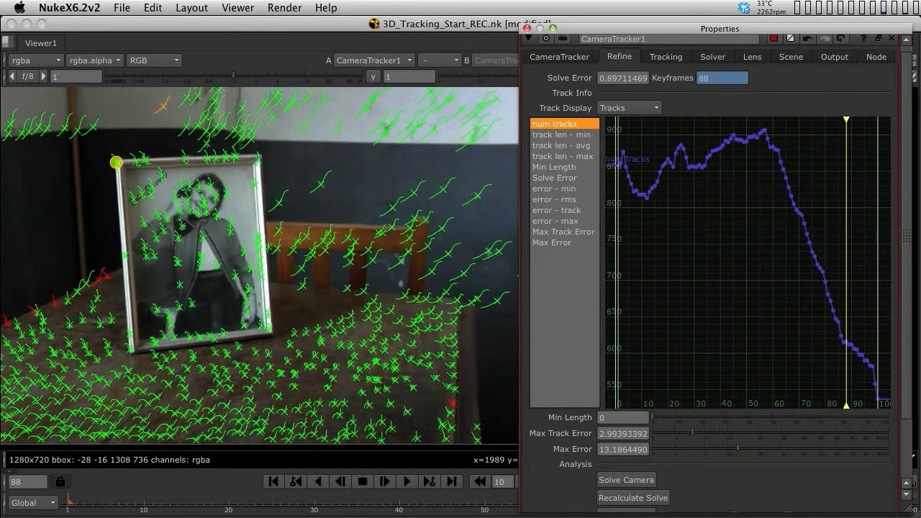
Step: Plot the track len - min curve and set Min Length to 4
left_click(562, 134)
type("4")
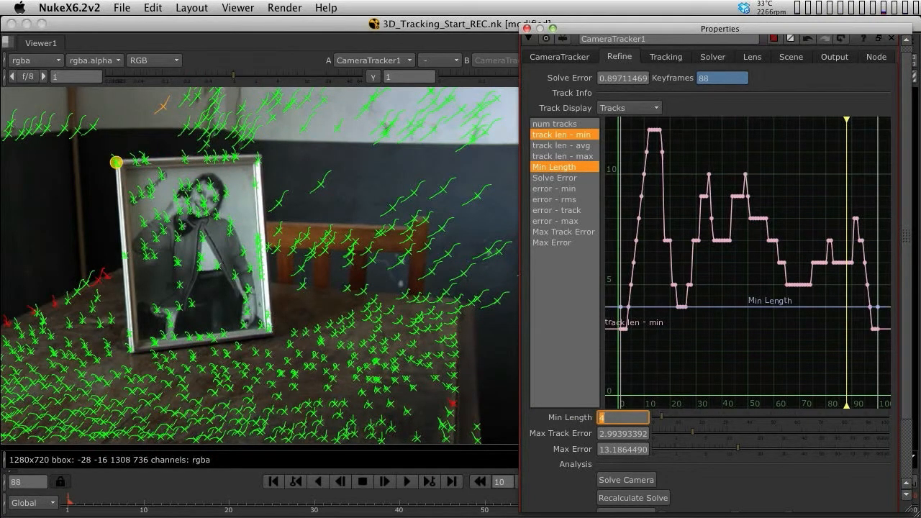
left_click(623, 433)
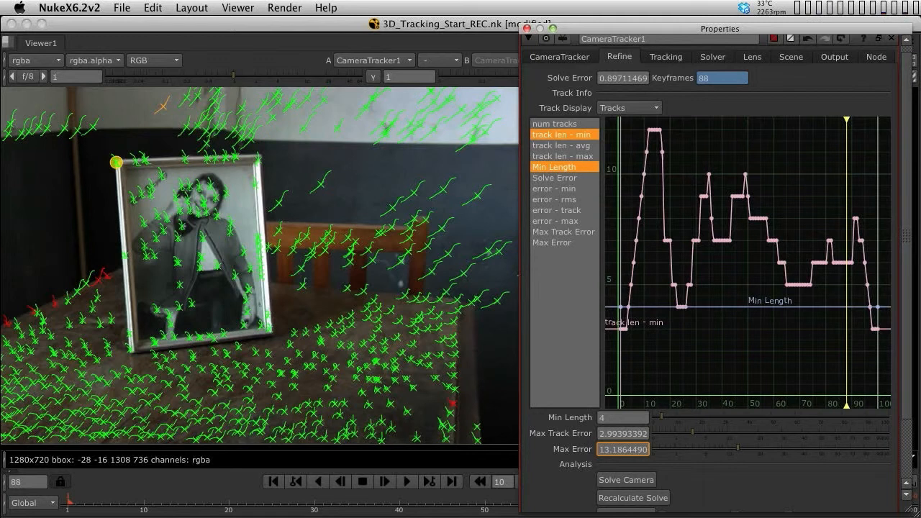
Step: Plot the track error threshold and max error curves, and try Max Track Error 0.7
left_click(564, 232)
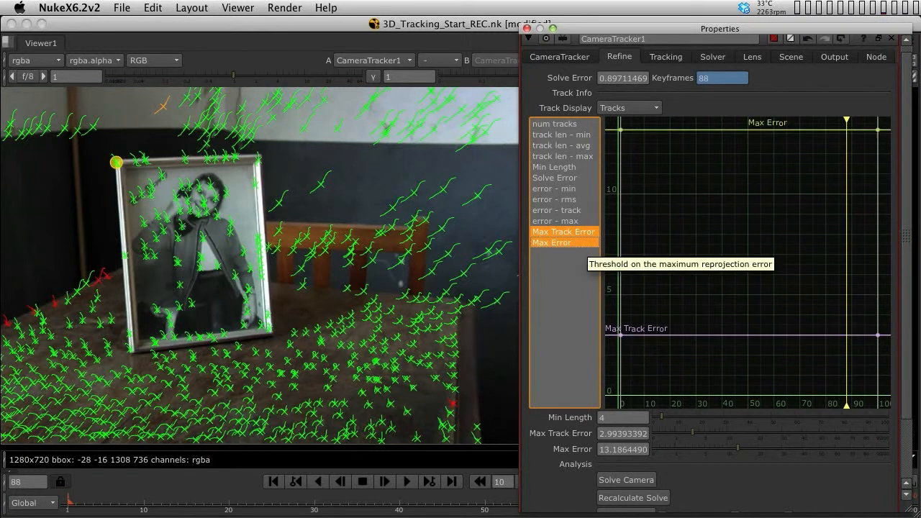
mouse_move(552, 243)
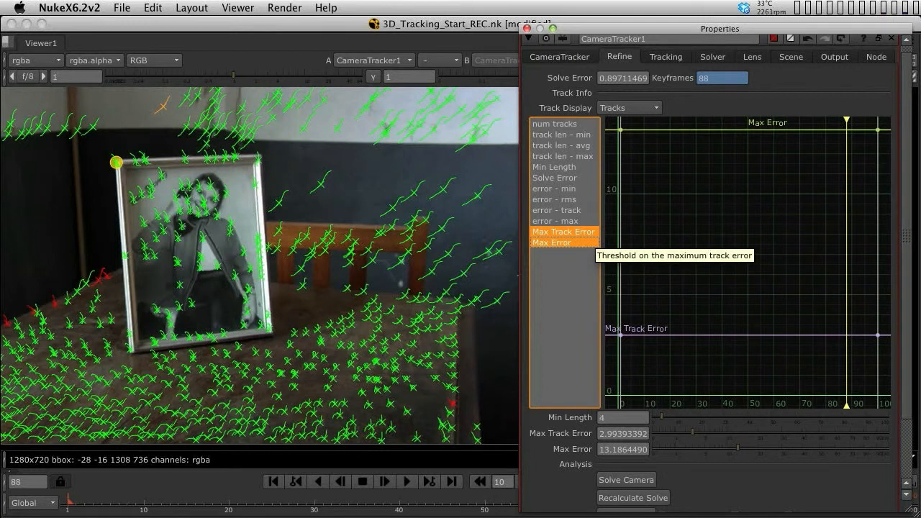
mouse_move(551, 242)
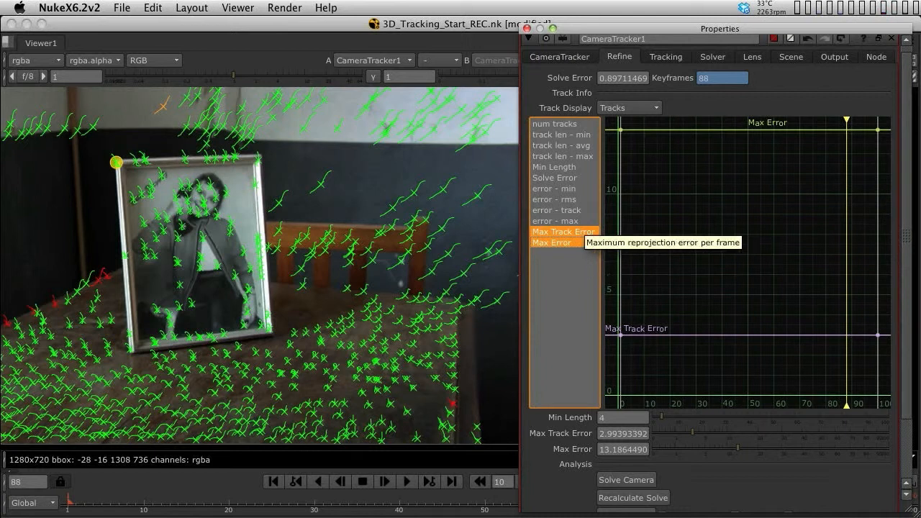
left_click(556, 221)
type("6")
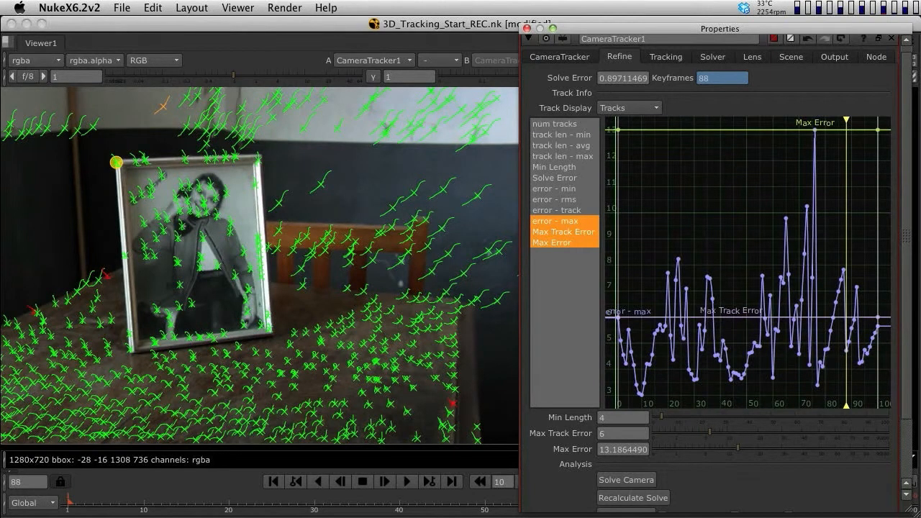
left_click(623, 432)
type("1.4")
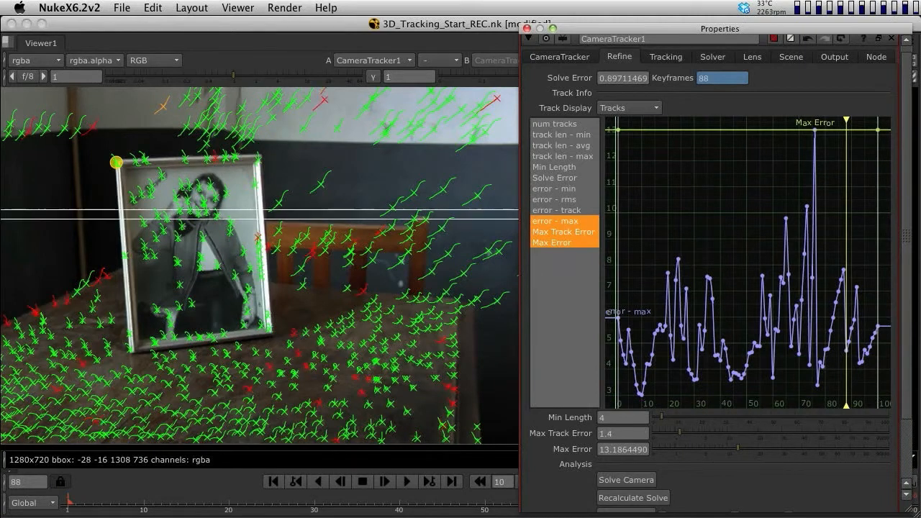
type("0.7")
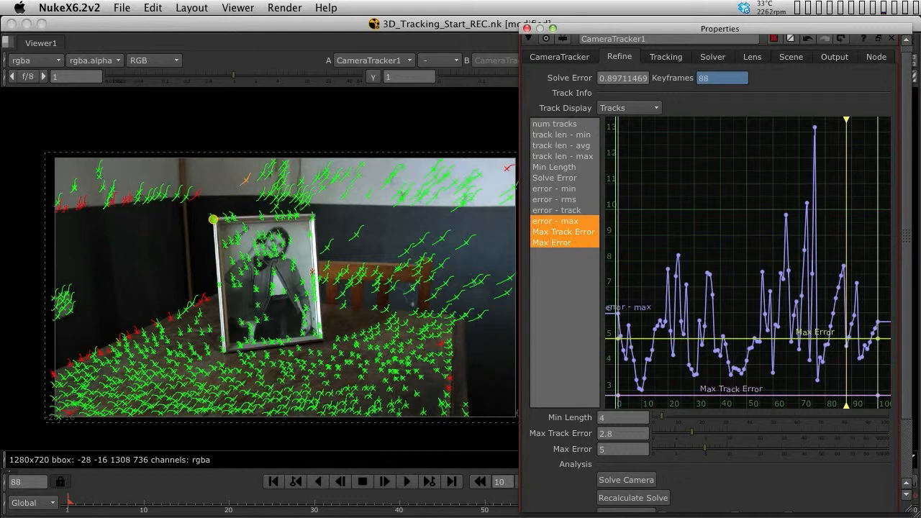
left_click(623, 432)
type("0.6")
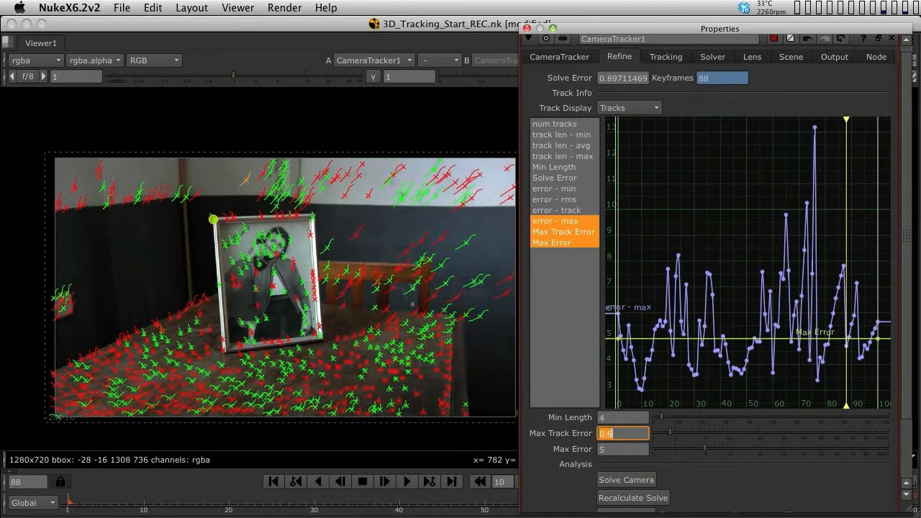
mouse_move(507, 286)
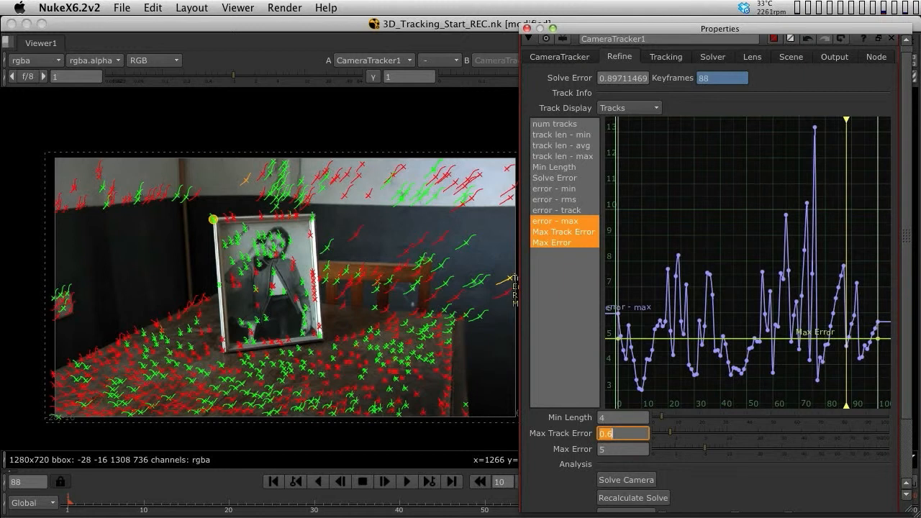
Step: Set Max Error to 4.8, keeping Max Track Error at 0.6
left_click(623, 448)
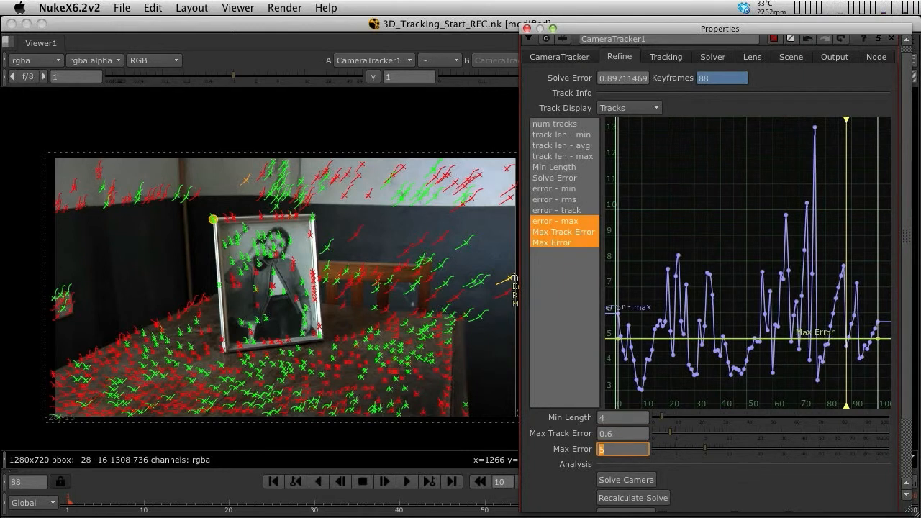
type("4")
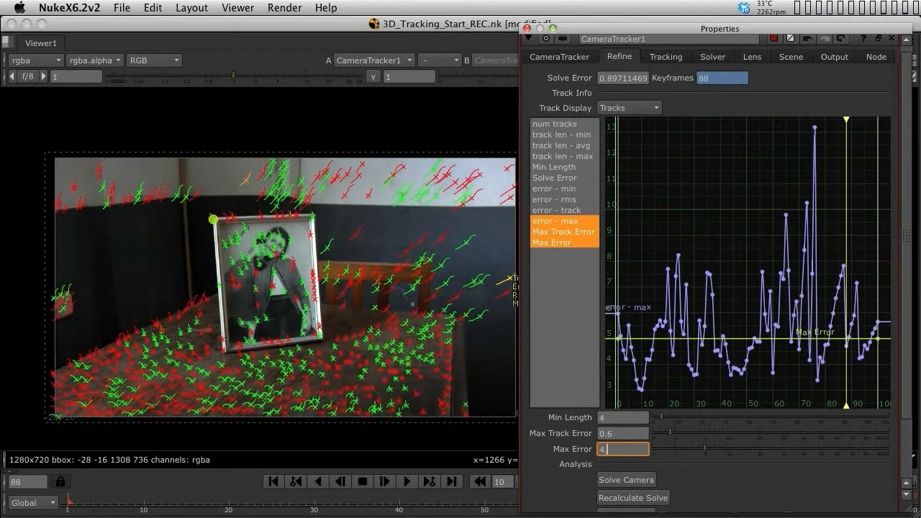
type("4.8")
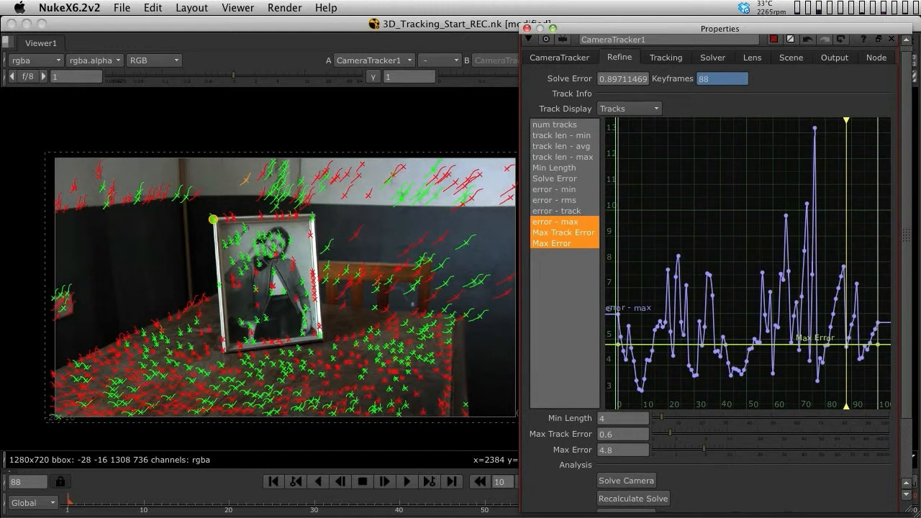
left_click(623, 434)
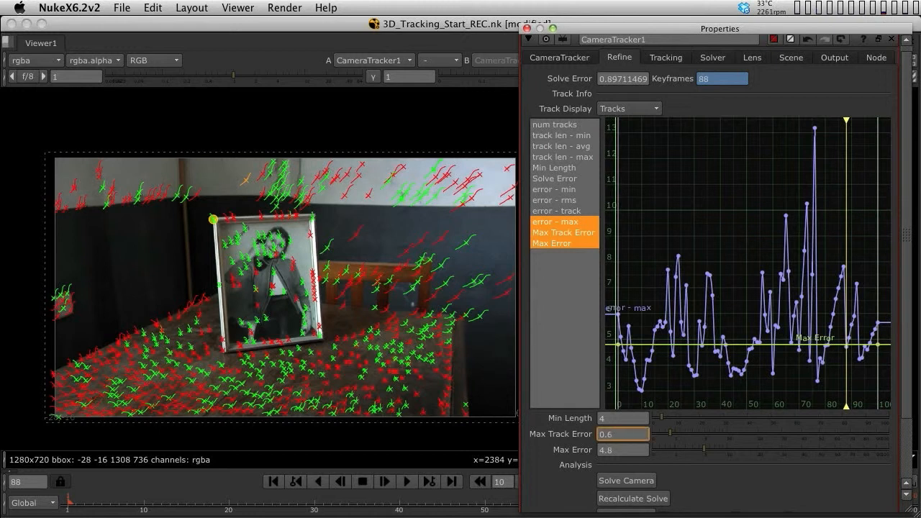
left_click(622, 449)
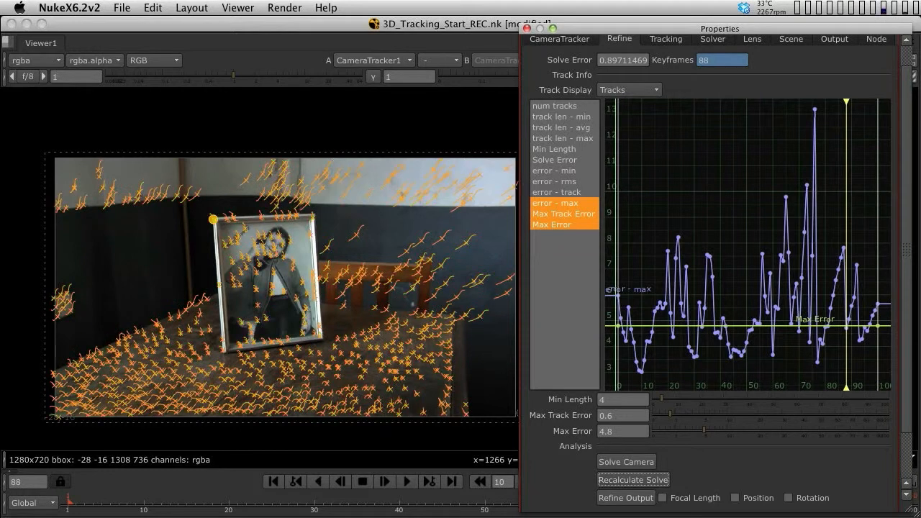
Step: Recalculate Solve so the max error curve peaks near 3.5 instead of 13
left_click(633, 479)
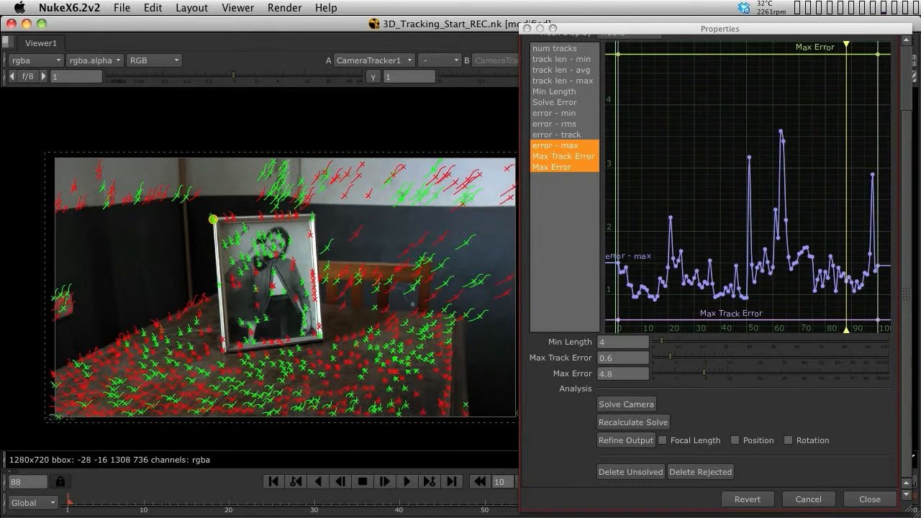
Step: Delete all rejected red tracks and confirm with Yes
left_click(662, 440)
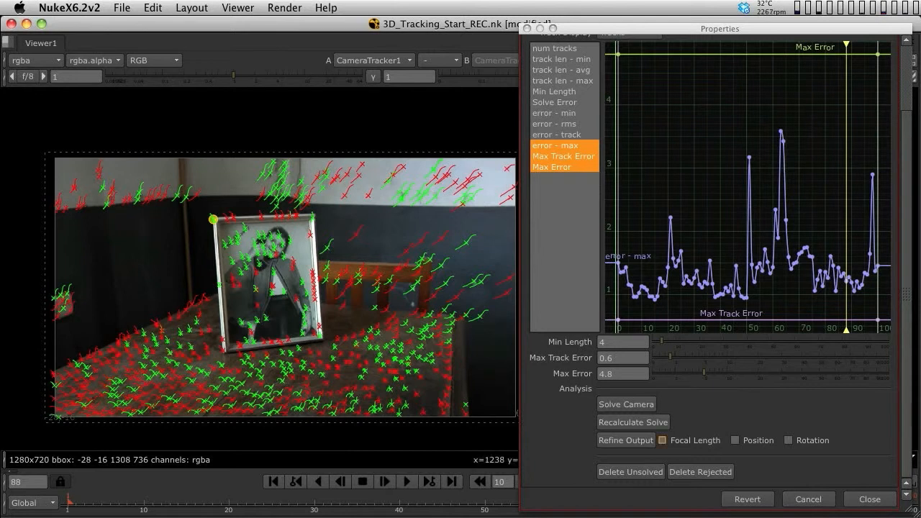
left_click(700, 471)
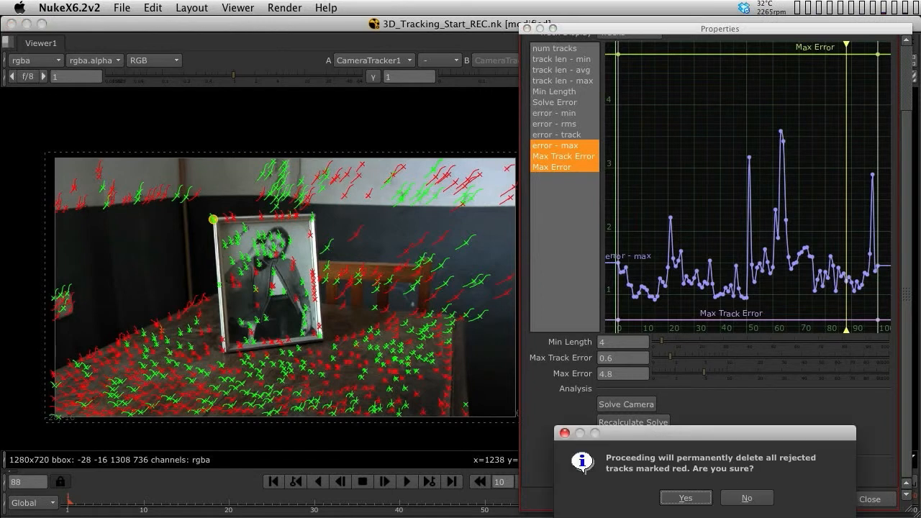
left_click(685, 497)
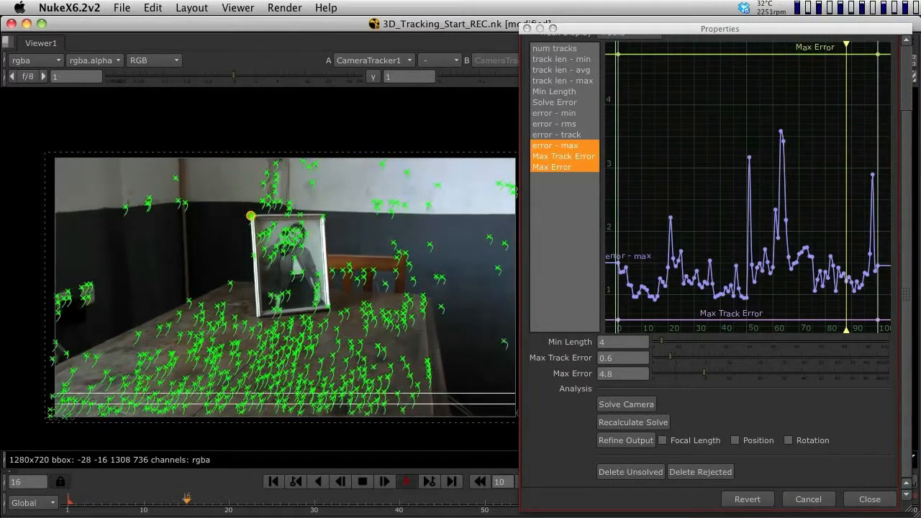
Step: Stop playback to inspect a single track at frame 50
left_click(406, 482)
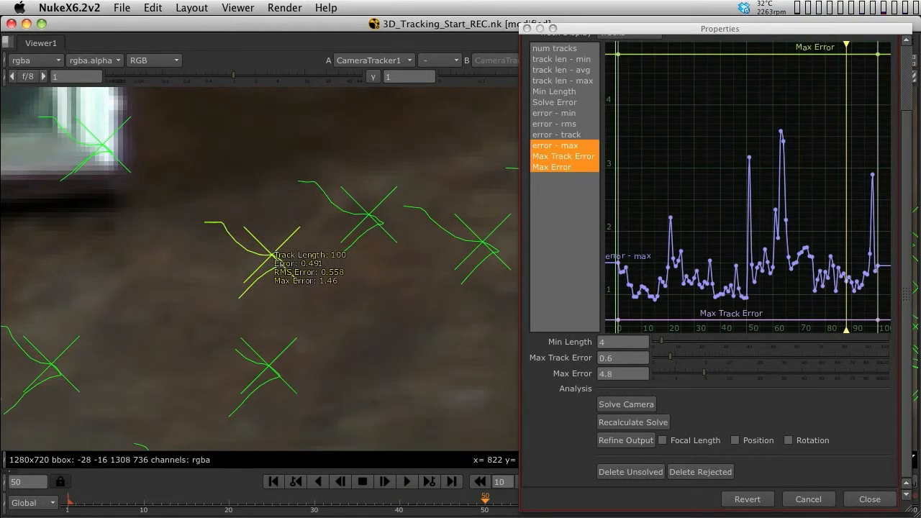
Step: Right-click the yellow track to show its track actions menu
right_click(255, 255)
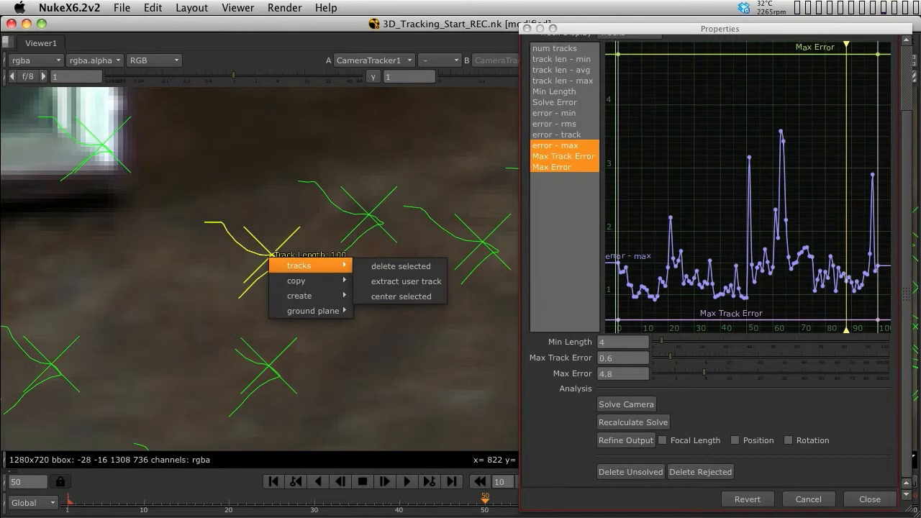
mouse_move(399, 266)
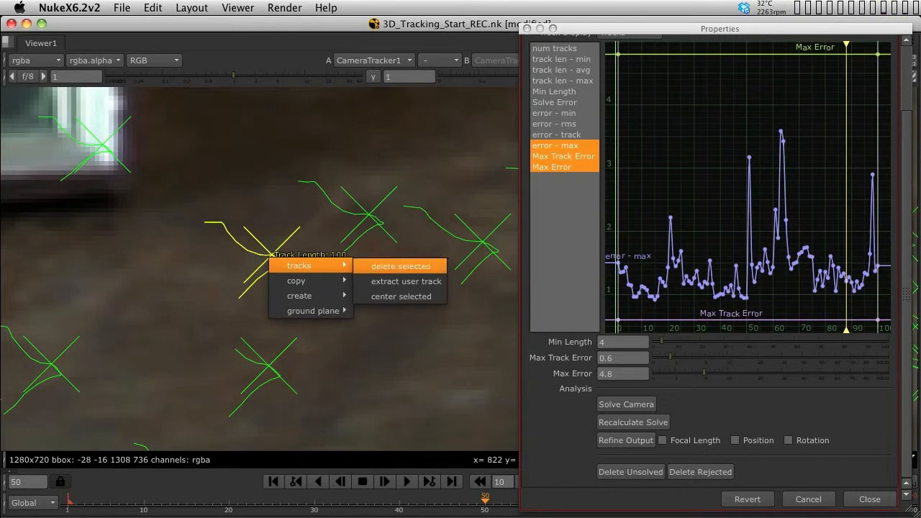
mouse_move(400, 295)
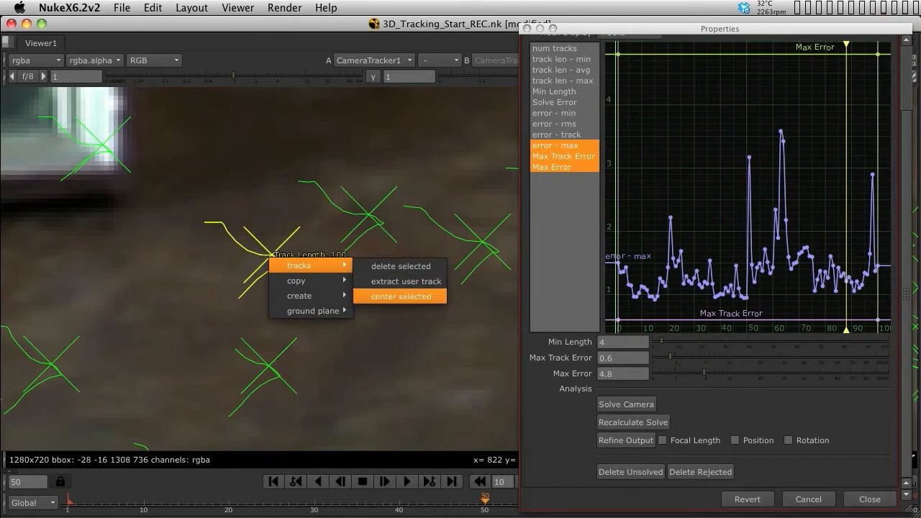
mouse_move(296, 281)
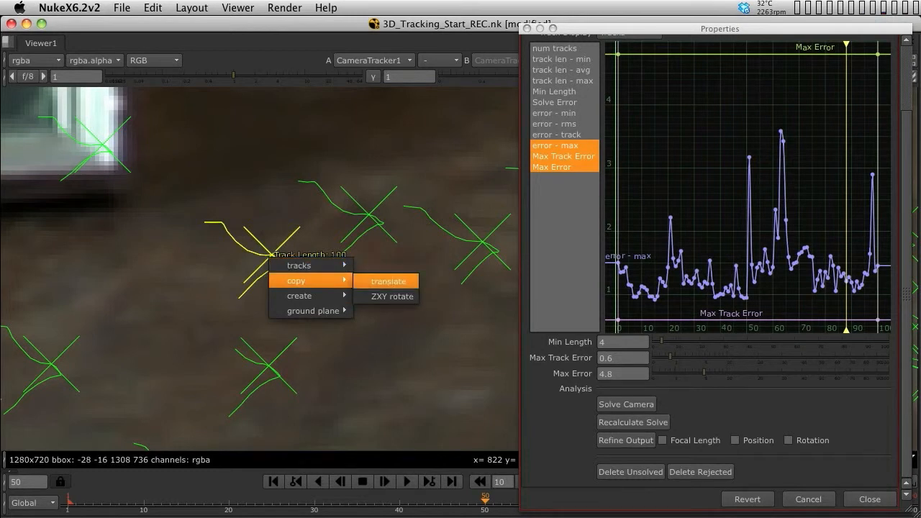
mouse_move(392, 296)
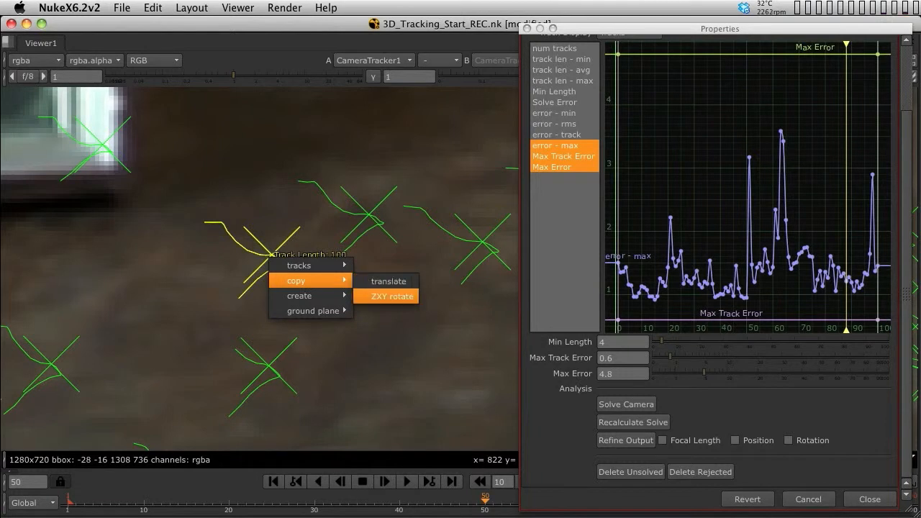
mouse_move(298, 295)
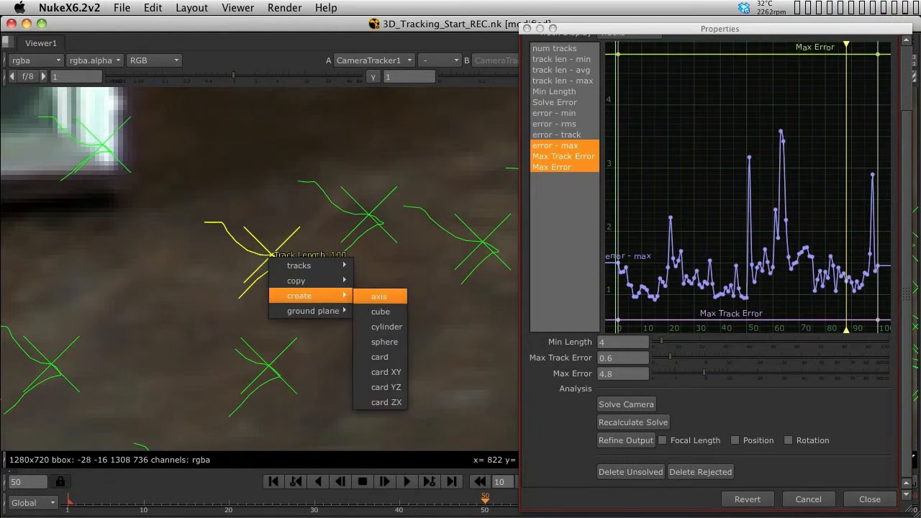
mouse_move(379, 311)
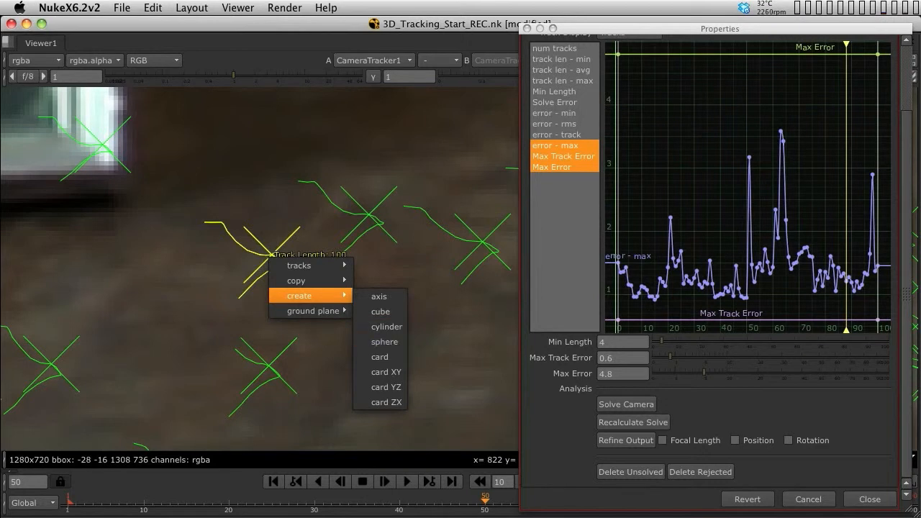
mouse_move(380, 311)
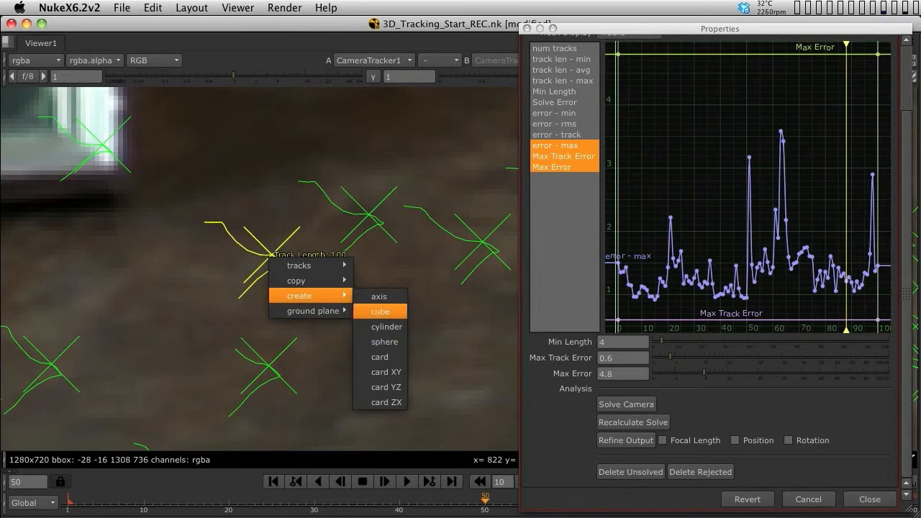
mouse_move(311, 310)
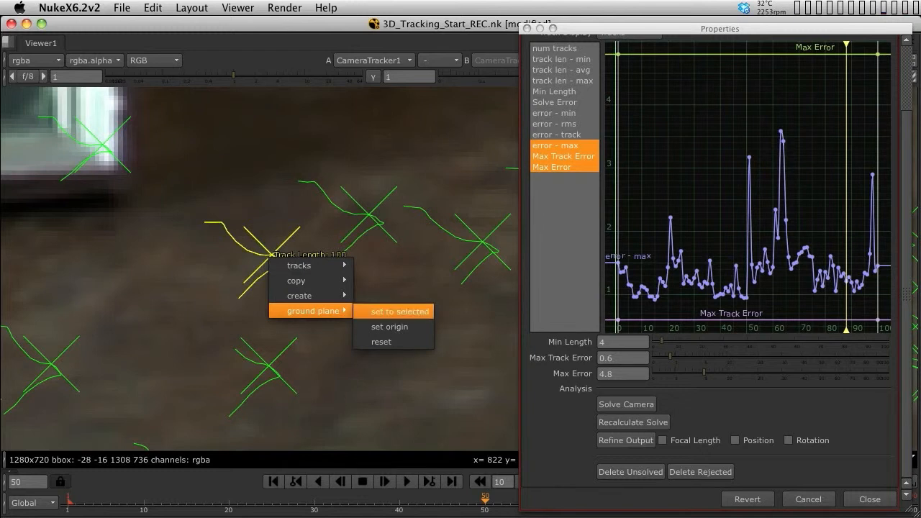
mouse_move(389, 326)
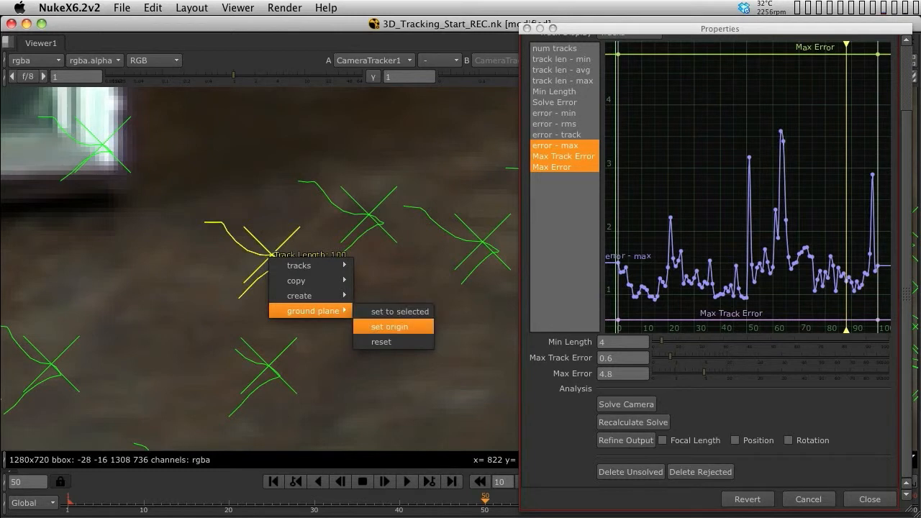
Step: Mark the yellow tabletop track as origin and view the point cloud in 3D
left_click(389, 326)
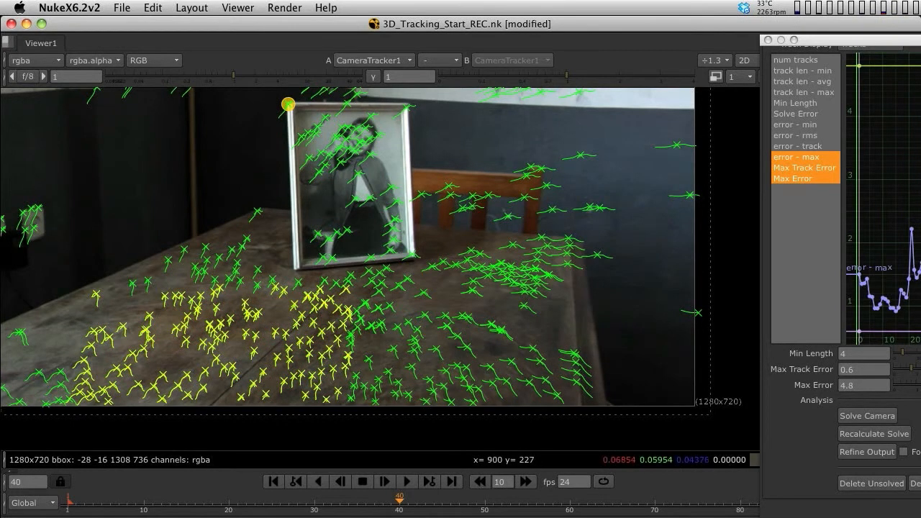
mouse_move(917, 288)
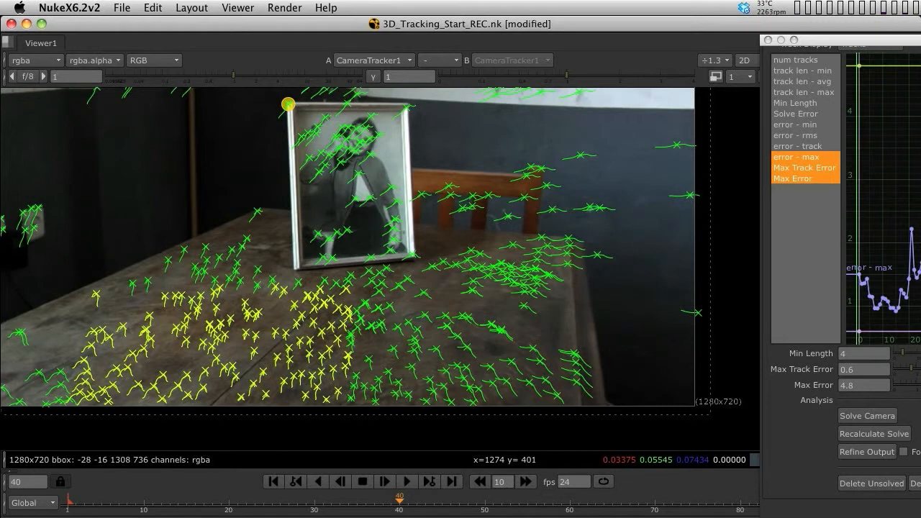
left_click(744, 59)
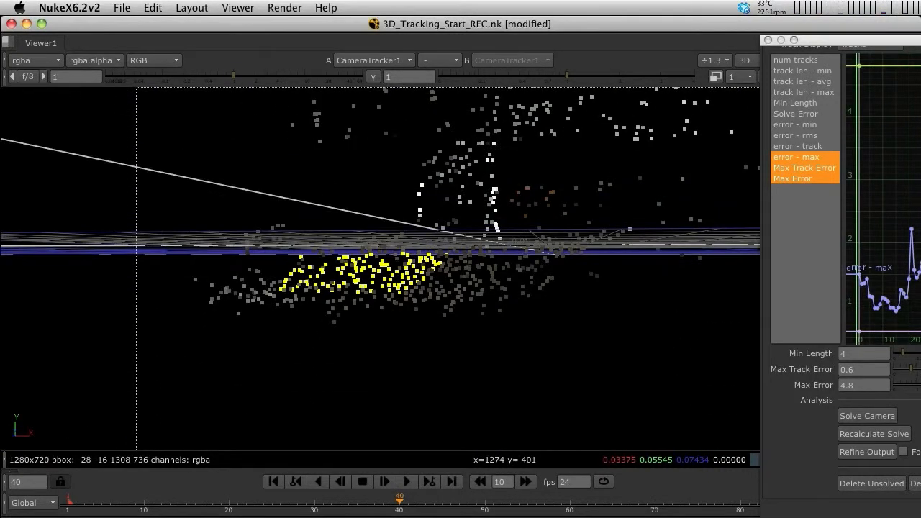
Step: Set the ground plane to the selected tabletop tracks and check the result in 3D
left_click(744, 59)
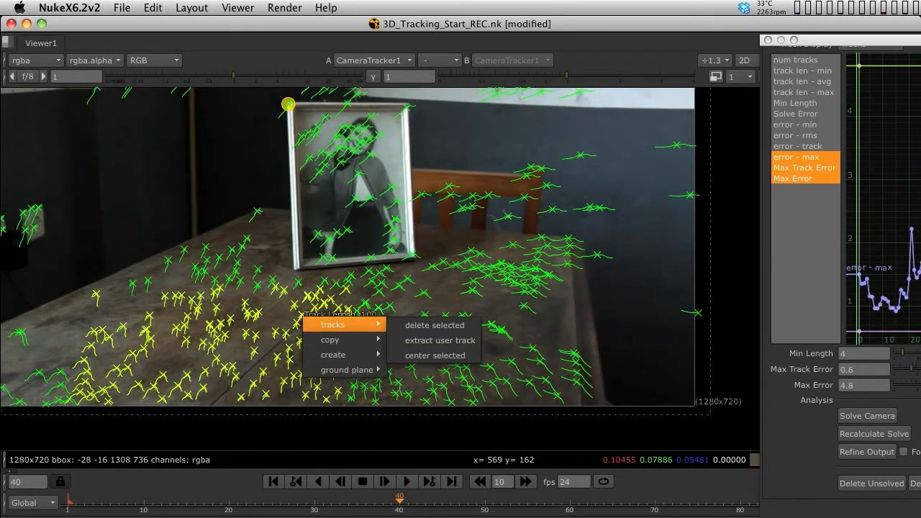
mouse_move(344, 369)
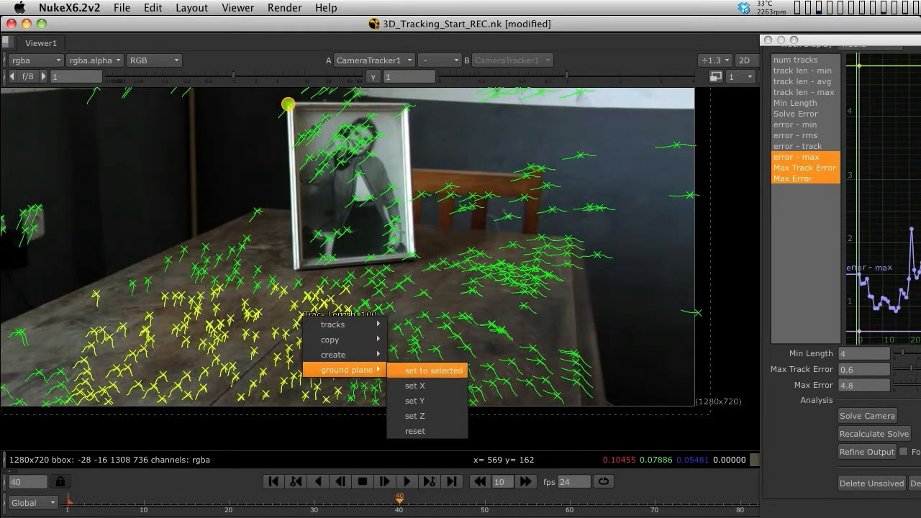
left_click(433, 370)
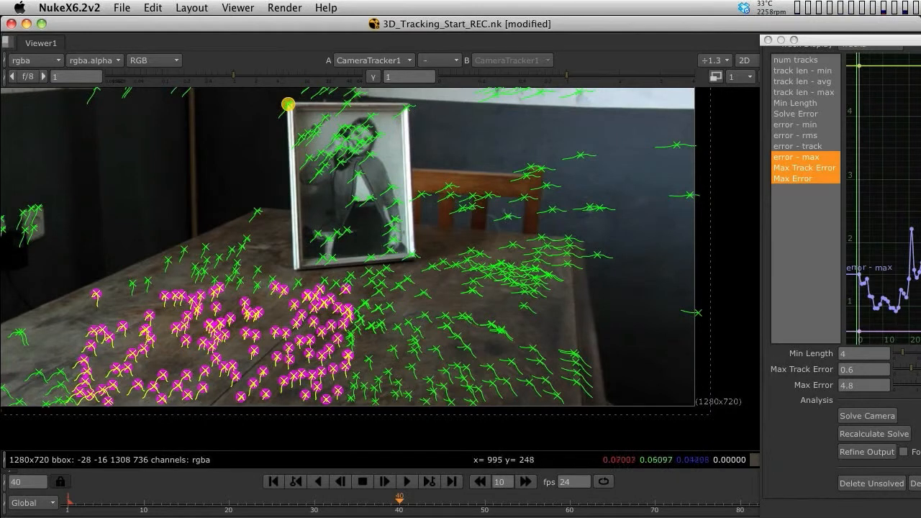
left_click(745, 59)
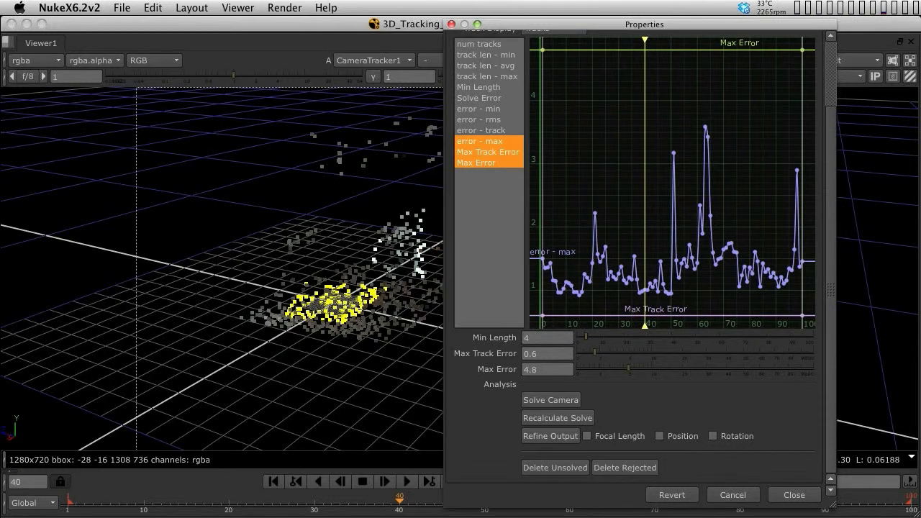
Step: Refine the camera solve for Position and Rotation only, leaving focal length out
left_click(587, 436)
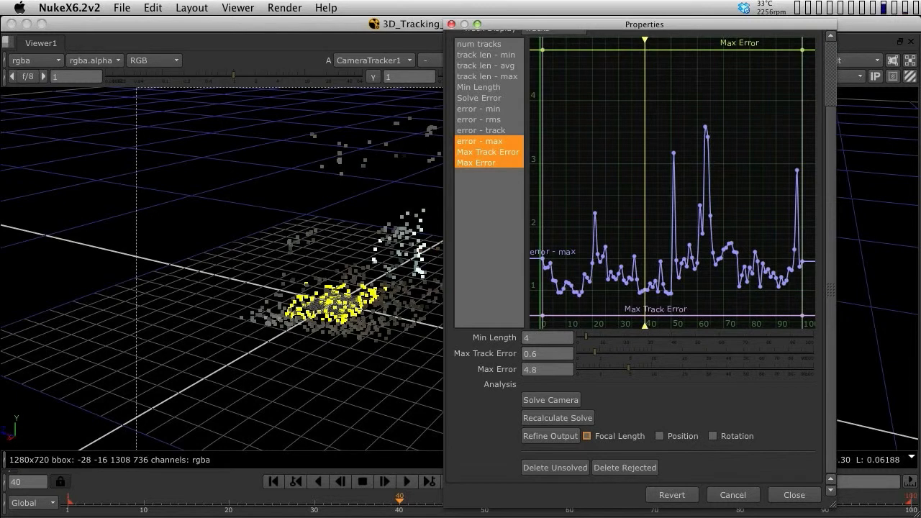
left_click(659, 436)
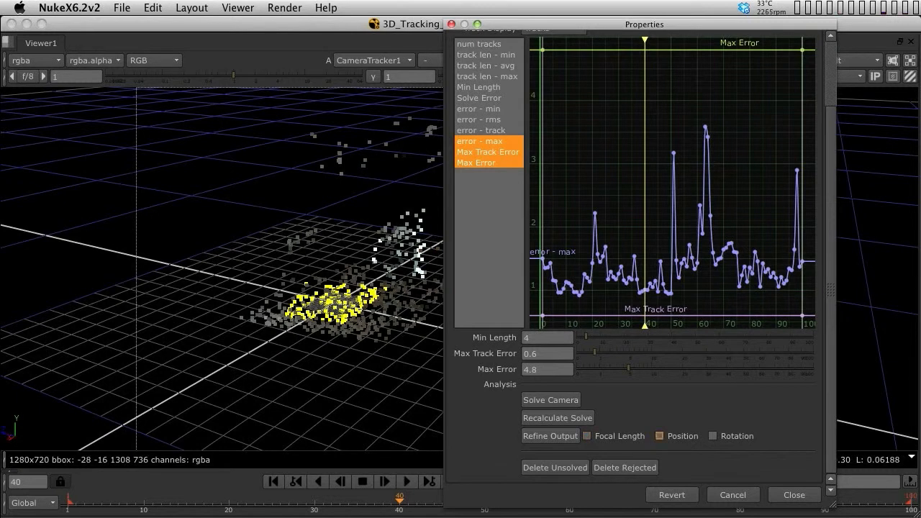
left_click(712, 436)
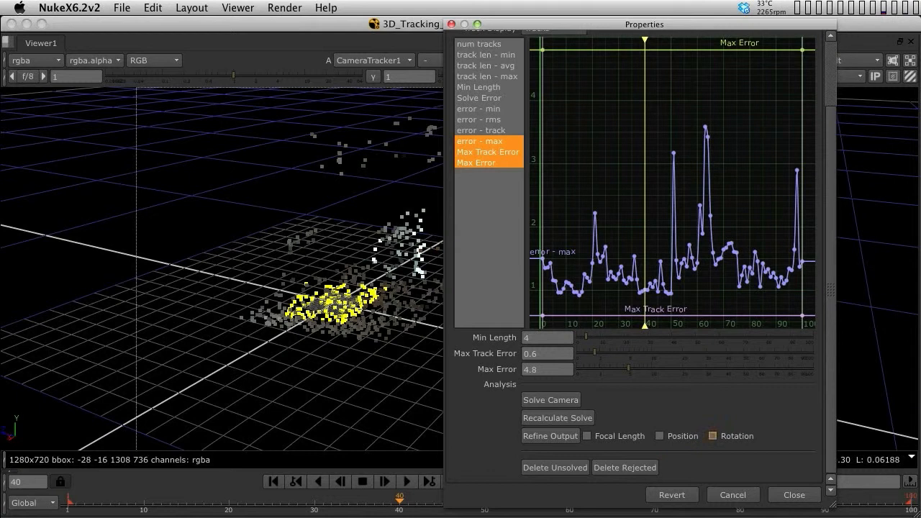
left_click(659, 436)
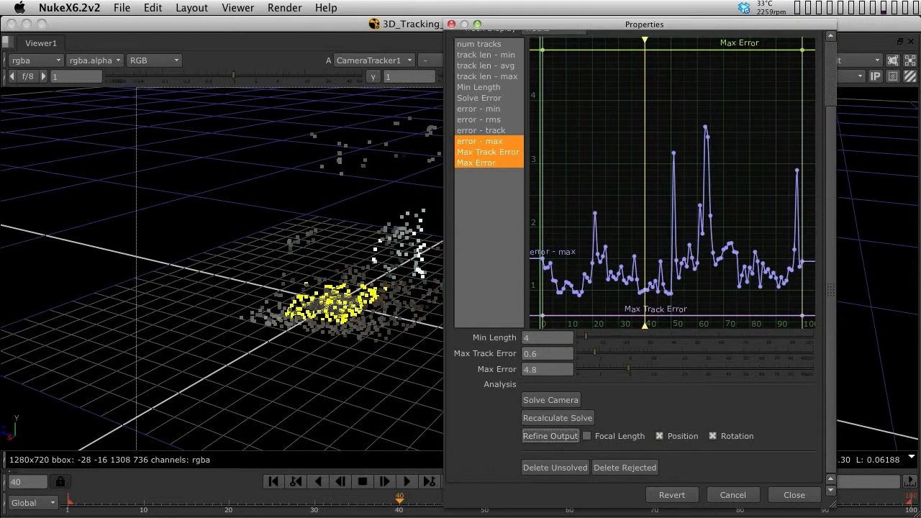
left_click(550, 435)
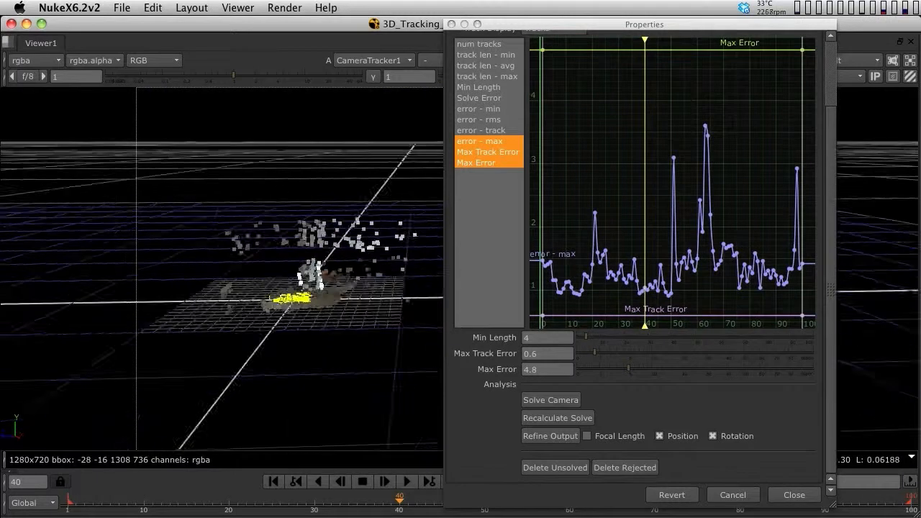
left_click(816, 64)
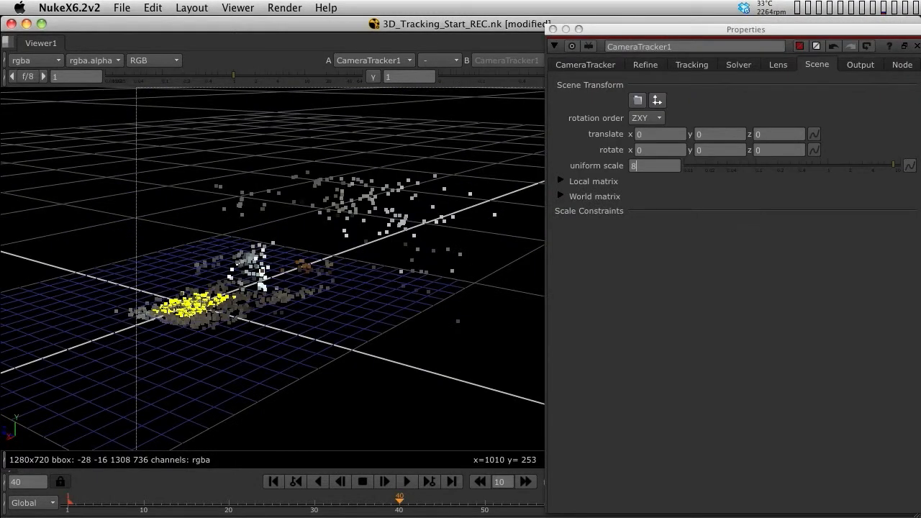
Step: Confirm a uniform scene scale of 8 on the tracker's Scene tab
left_click(585, 64)
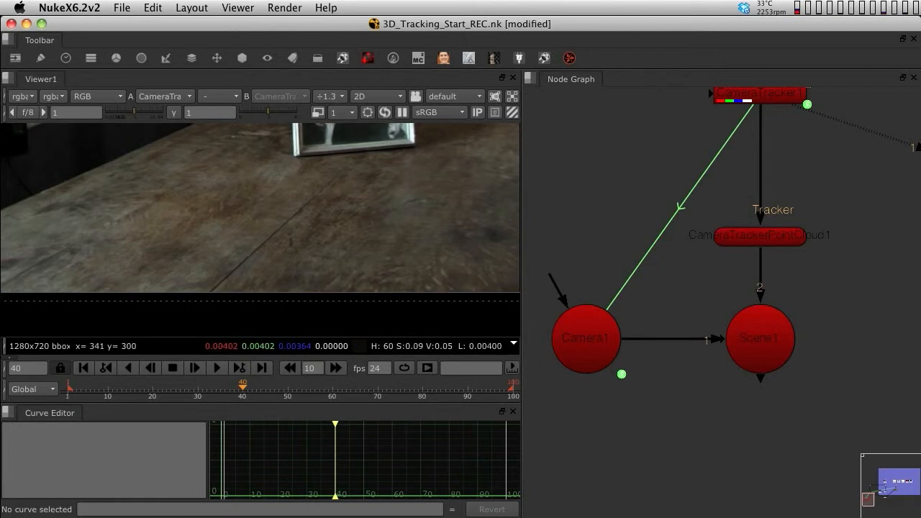
Step: Add a ScanlineRender node, close its properties, and move Camera1 below Scene1
left_click(242, 58)
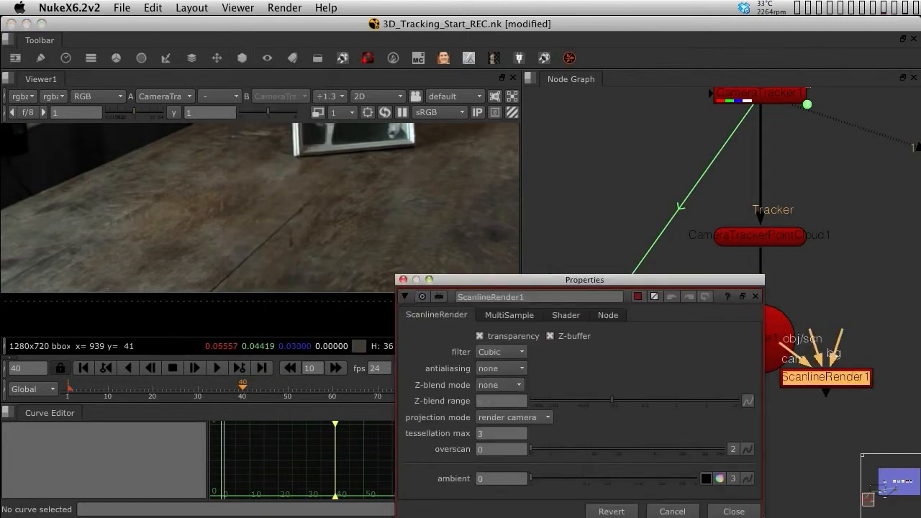
left_click(733, 511)
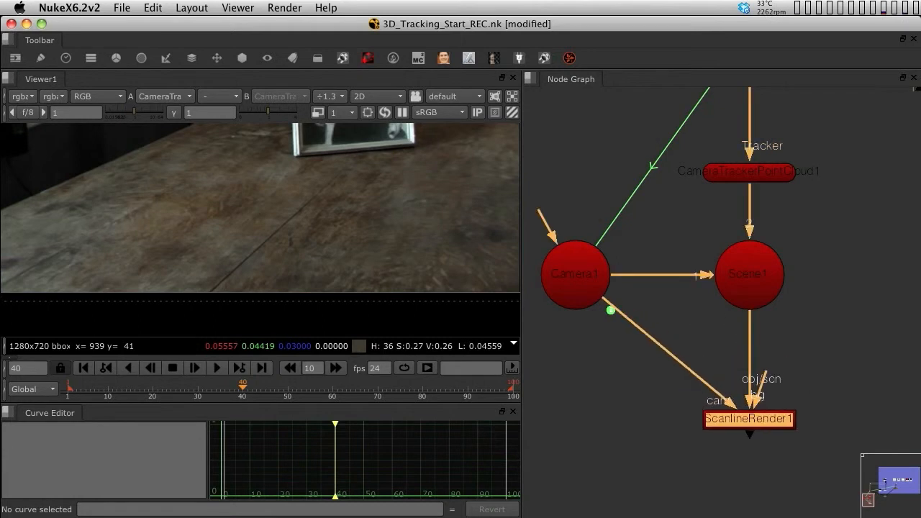
left_click_drag(574, 274, 577, 418)
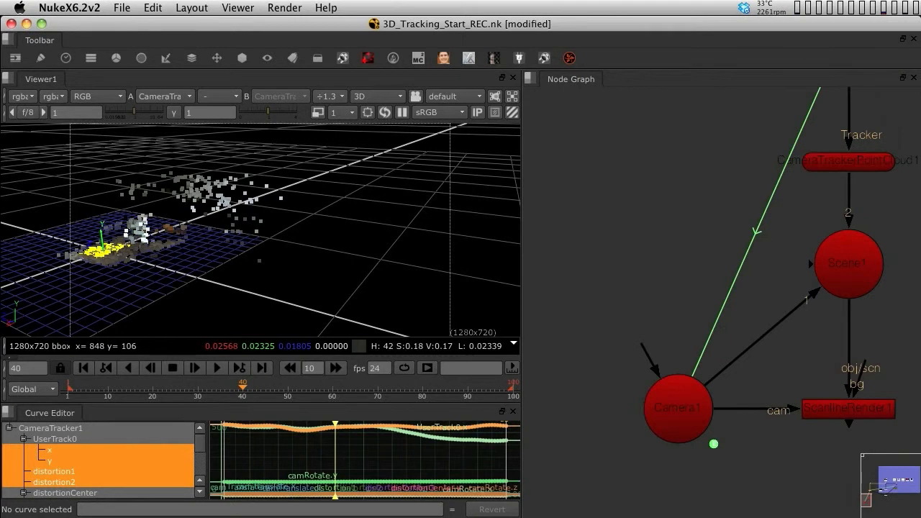
Step: View ScanlineRender1 in a 3D Viewer looking through Camera1
left_click(847, 408)
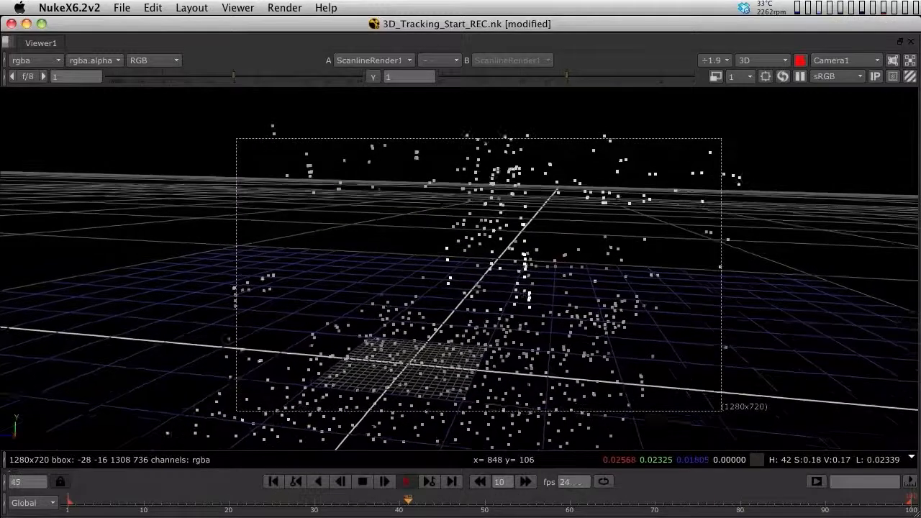
Step: Stop playback at frame 97 after playing the shot through Camera1
left_click(384, 481)
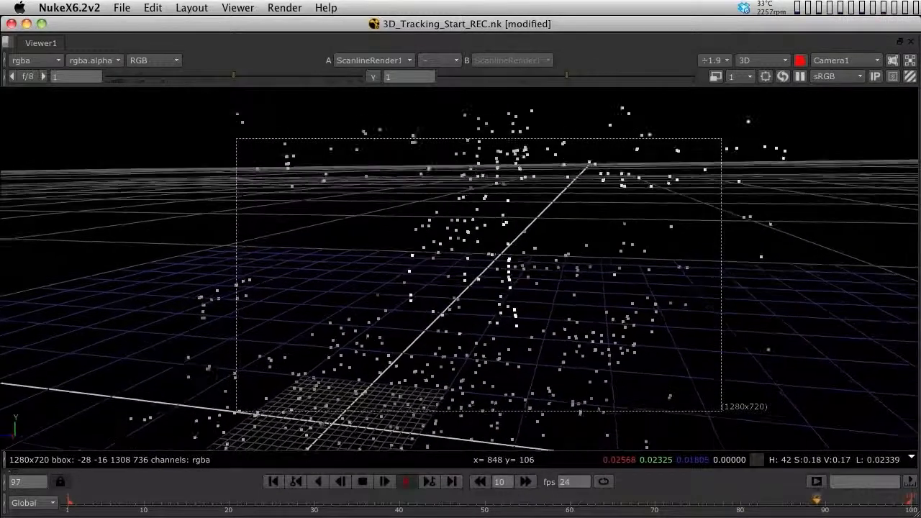